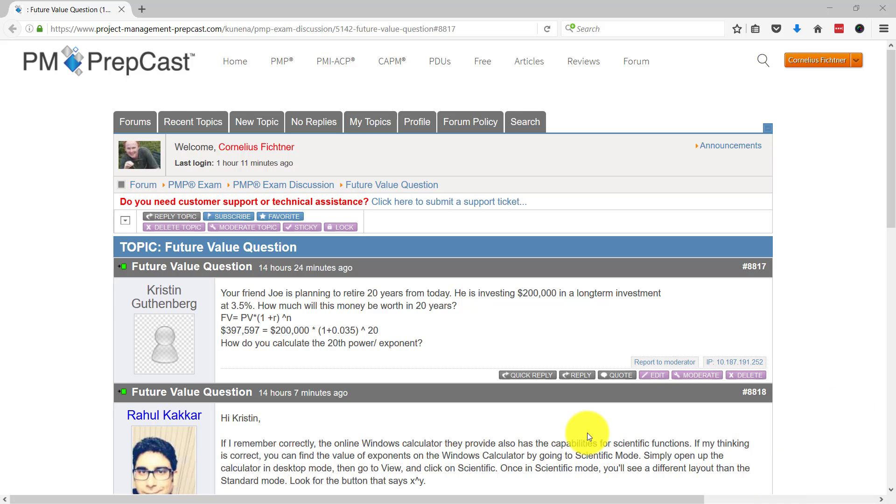
mouse_move(322, 329)
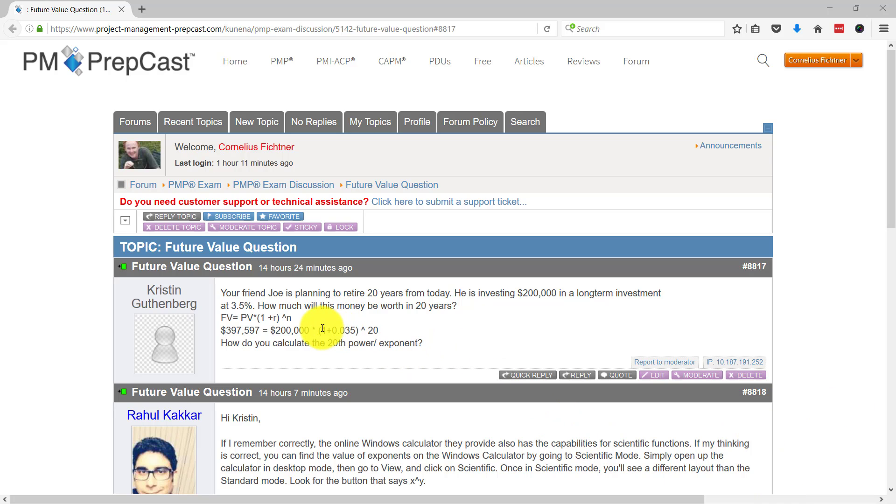
Highlight '^ 20' in the Future Value Question post's formula.
drag(318, 330, 377, 330)
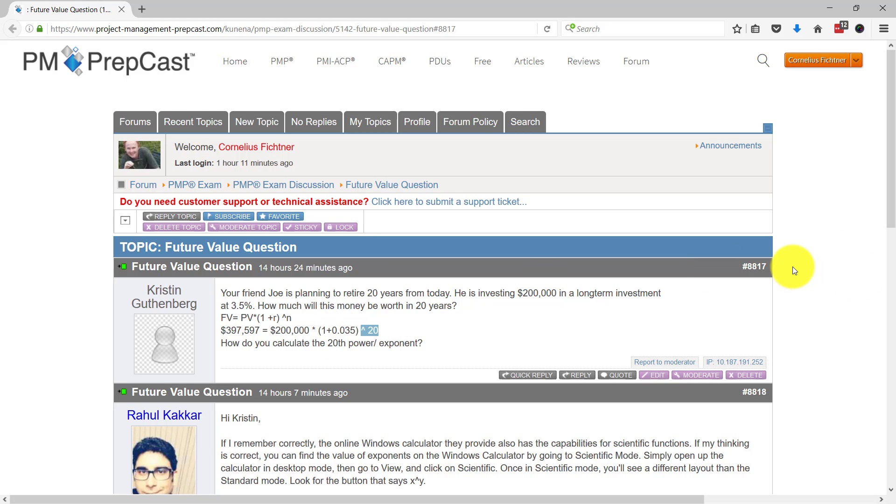
mouse_move(804, 279)
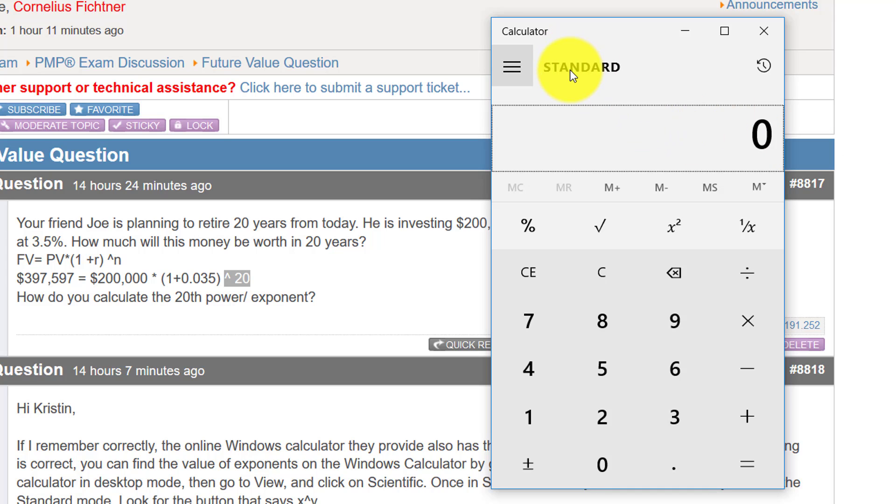
mouse_move(634, 77)
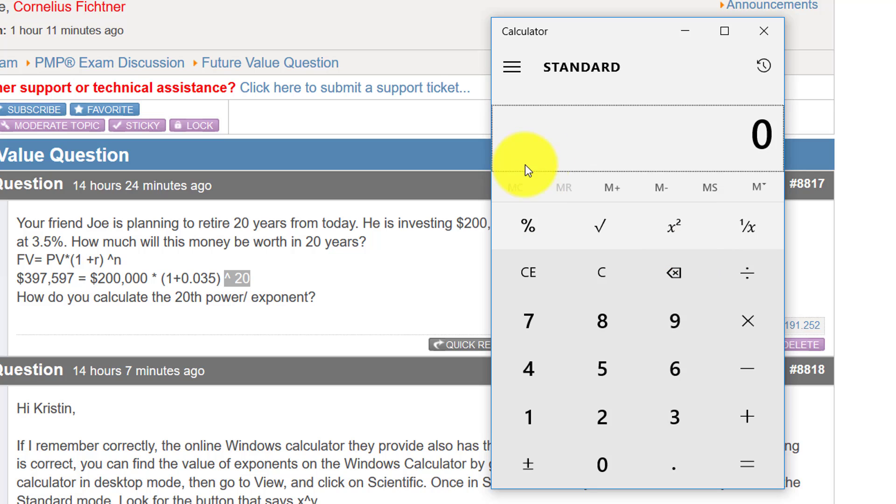
Switch Windows Calculator from Standard to Scientific mode via the mode menu.
click(512, 66)
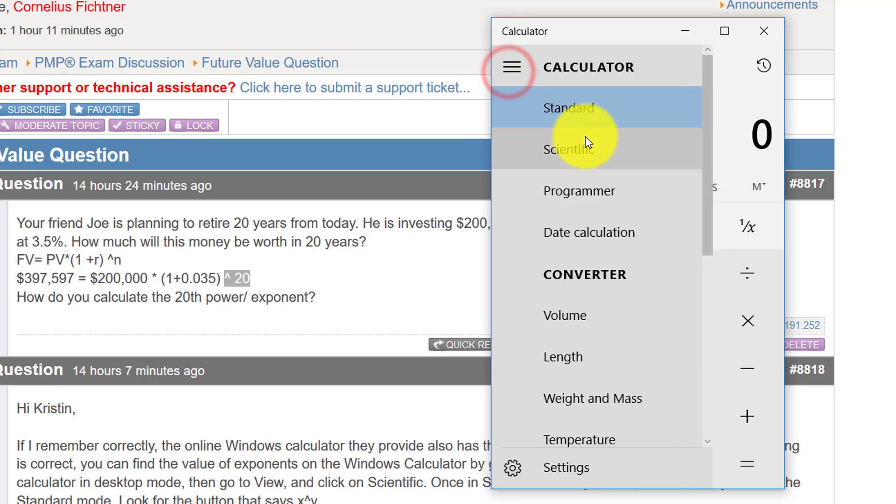
click(572, 150)
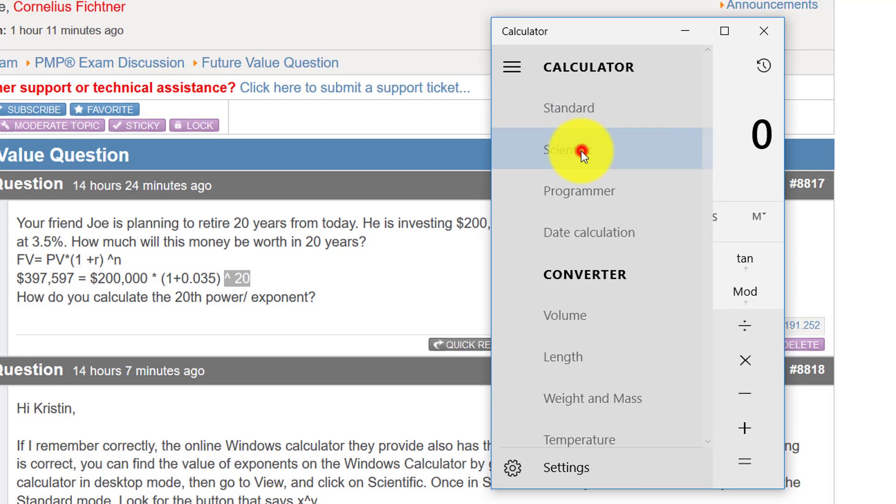
Enter 1.035 and apply x^y to raise it to a power.
click(576, 150)
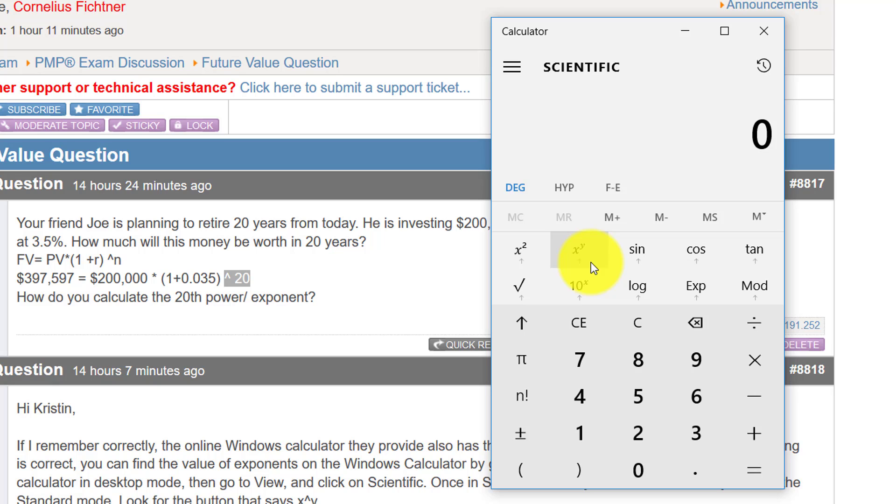
mouse_move(453, 286)
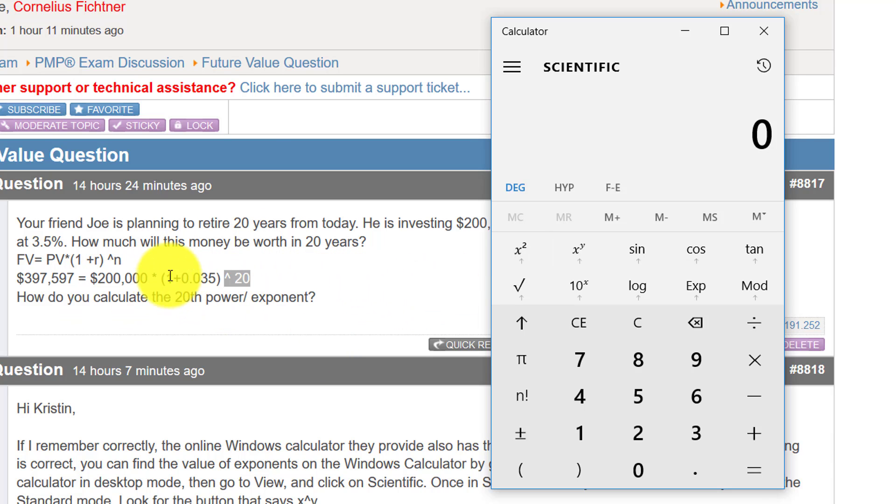
click(763, 31)
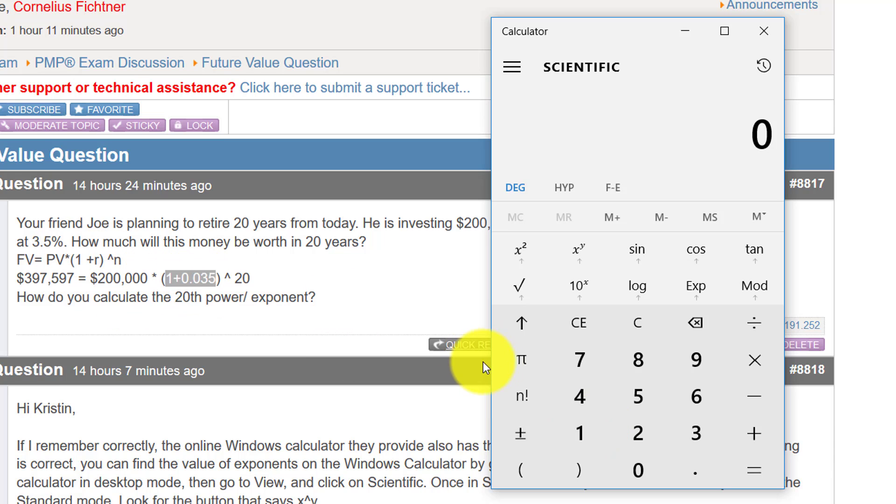
click(579, 433)
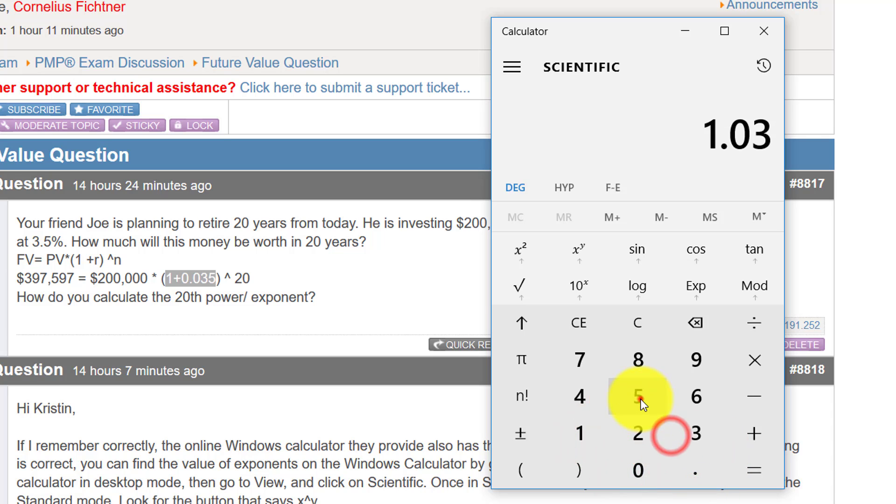
click(637, 398)
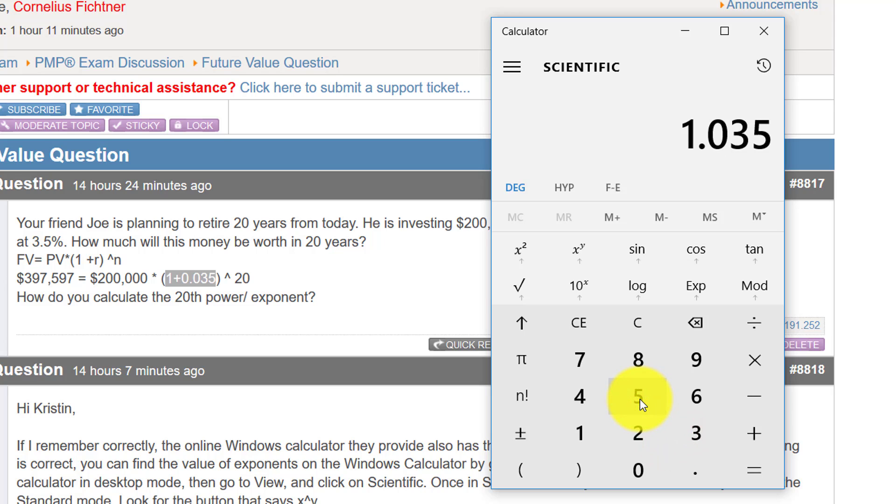
click(578, 250)
text(20)
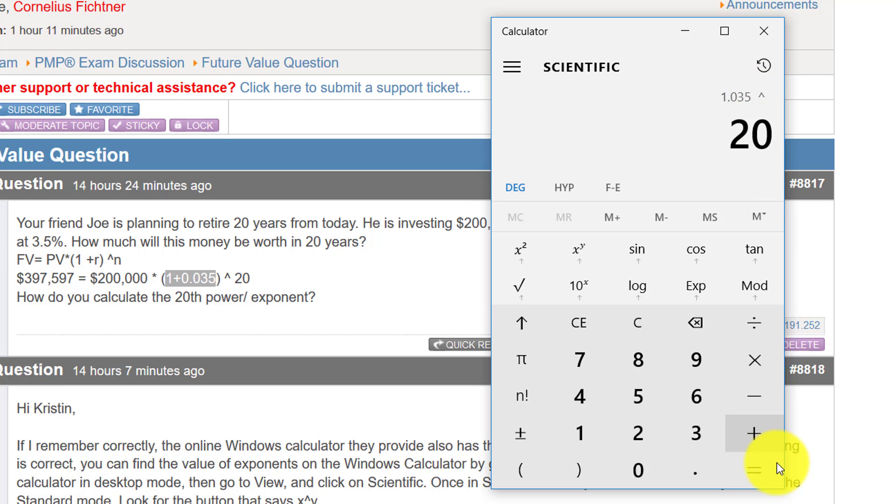
Compute 1.035^20 and multiply it by 200,000, giving about 397,957.77.
click(754, 469)
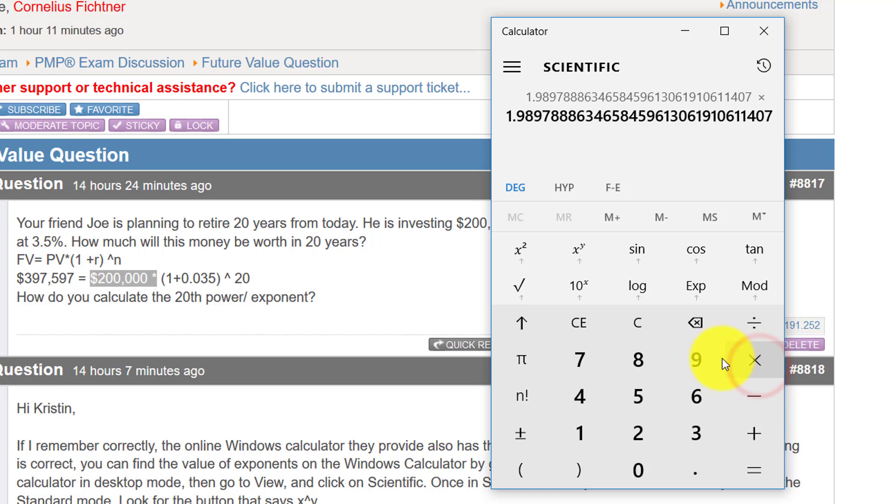
click(639, 470)
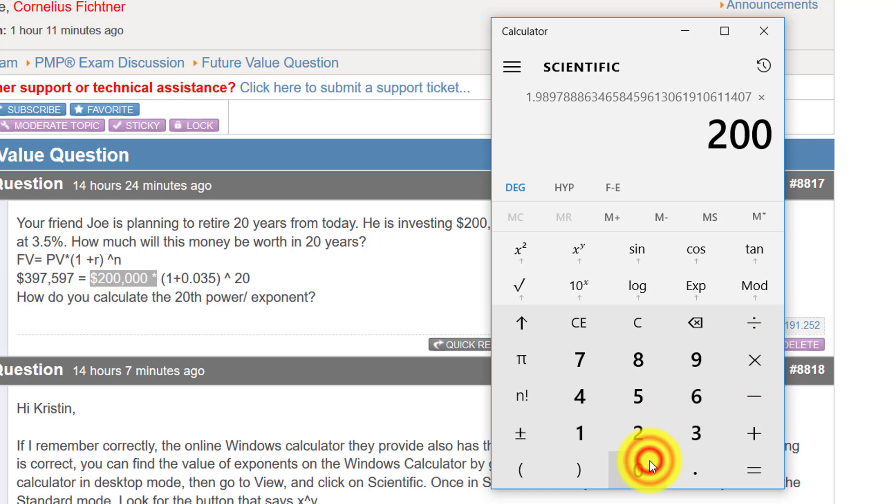
click(637, 471)
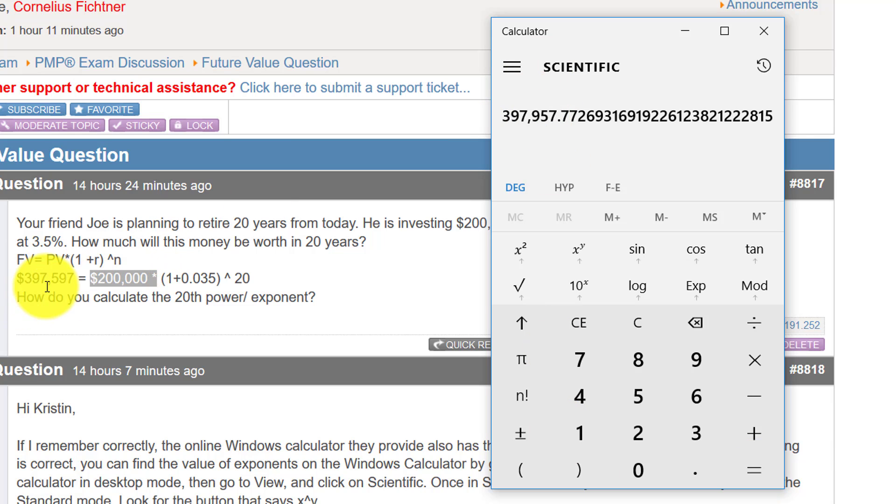
mouse_move(538, 155)
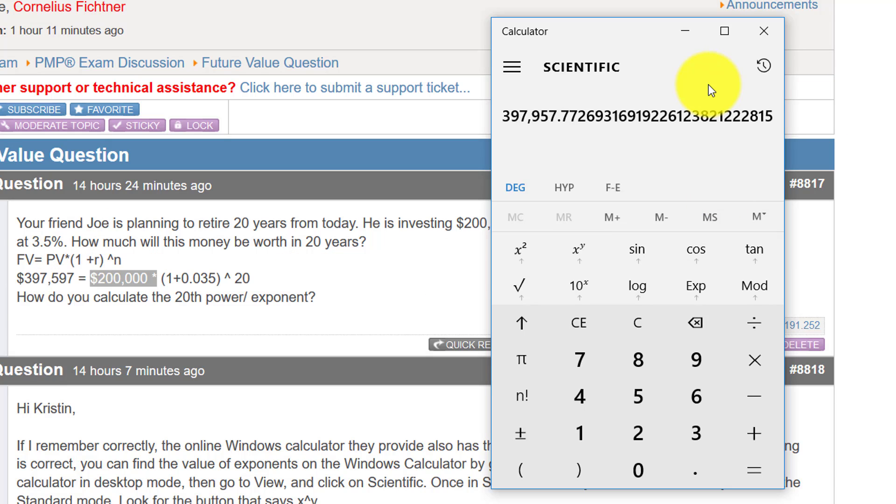
mouse_move(446, 255)
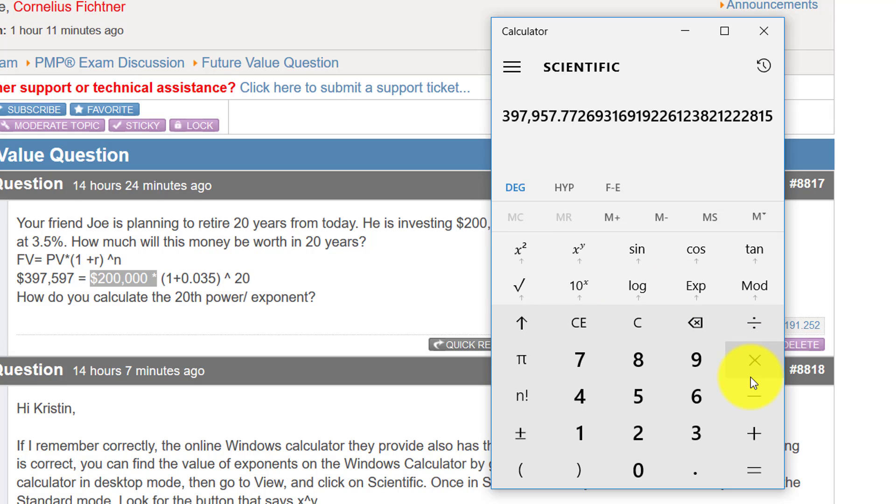
mouse_move(579, 249)
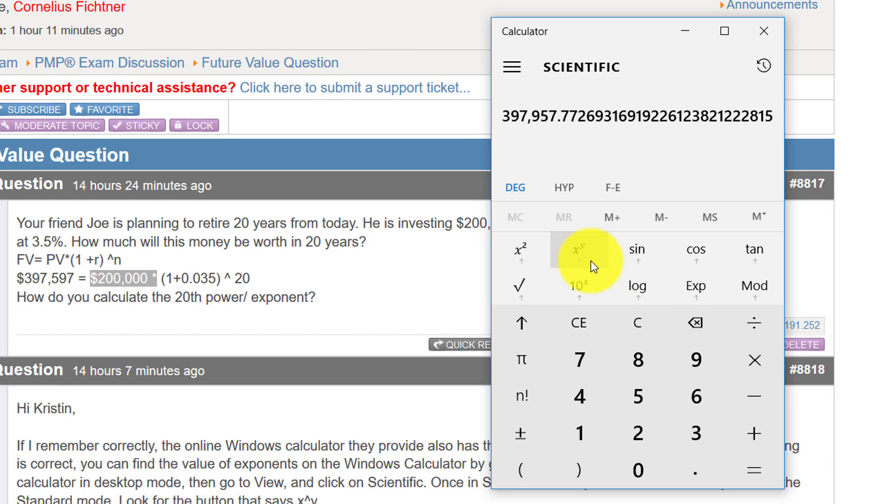